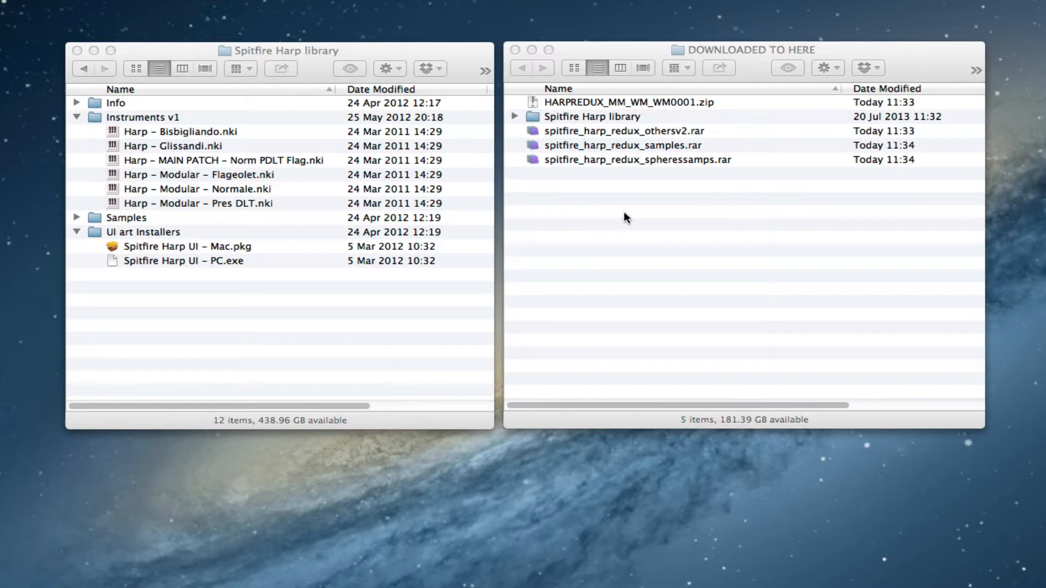
mouse_move(734, 197)
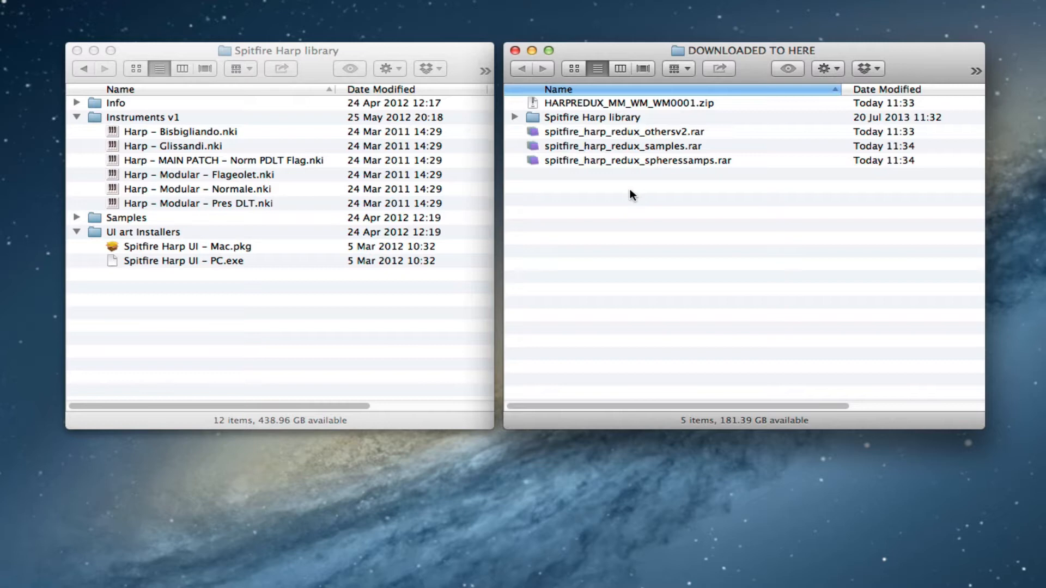
mouse_move(634, 150)
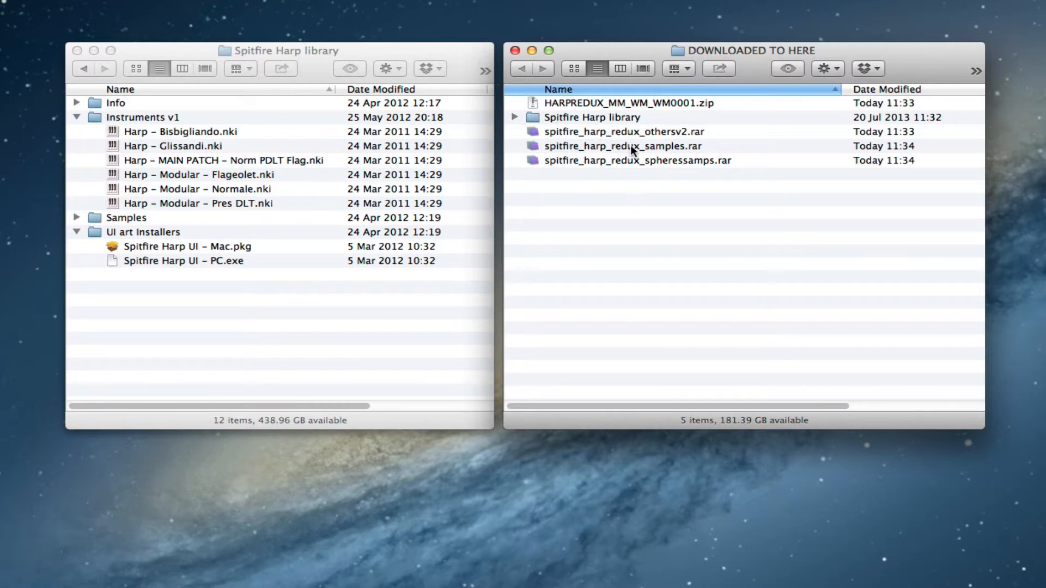
mouse_move(724, 132)
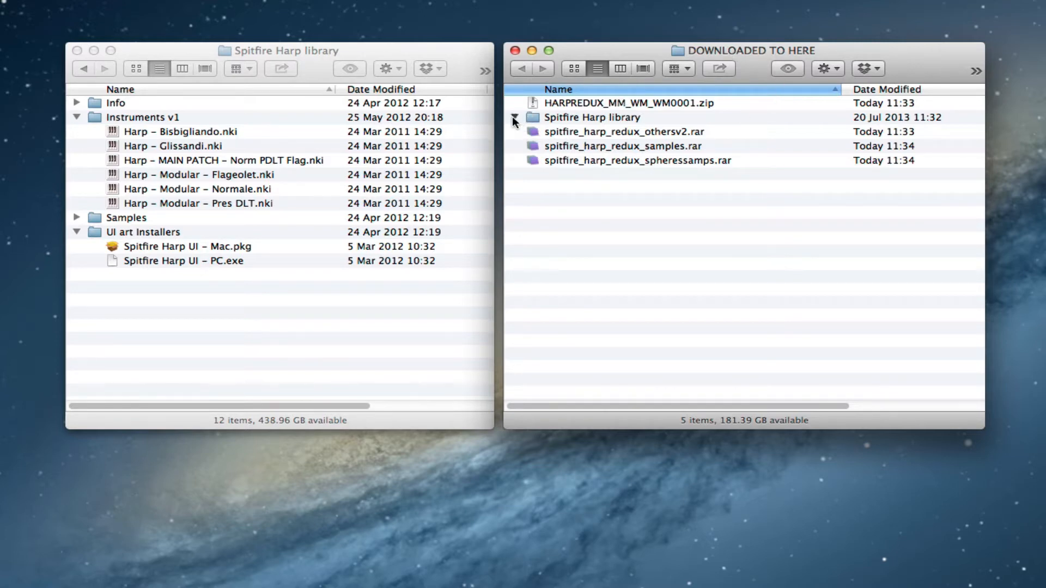
Step: Expand the downloaded Spitfire Harp library, peek into Documentation, and leave Samples collapsed
click(514, 117)
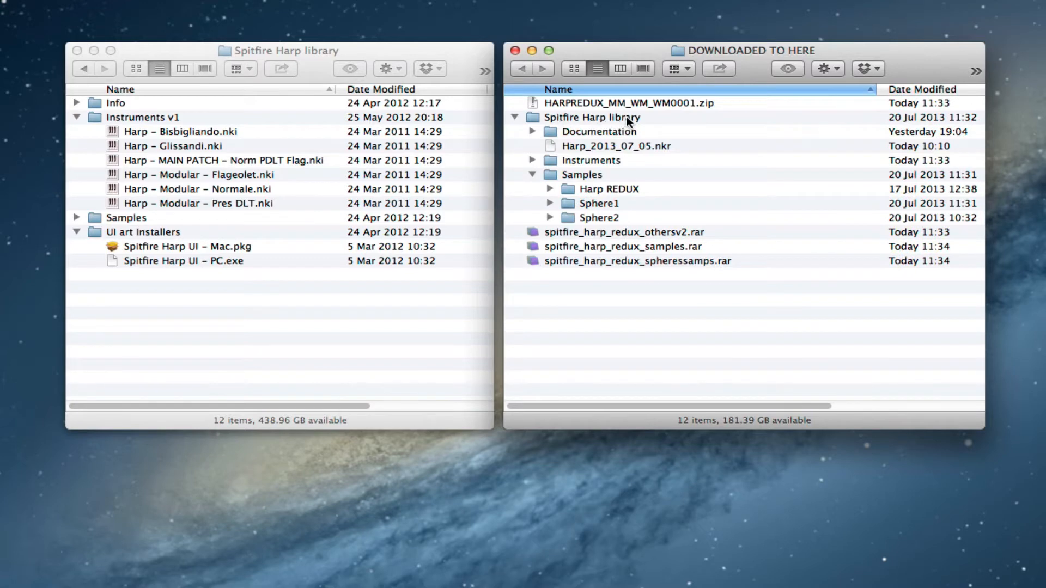
mouse_move(532, 161)
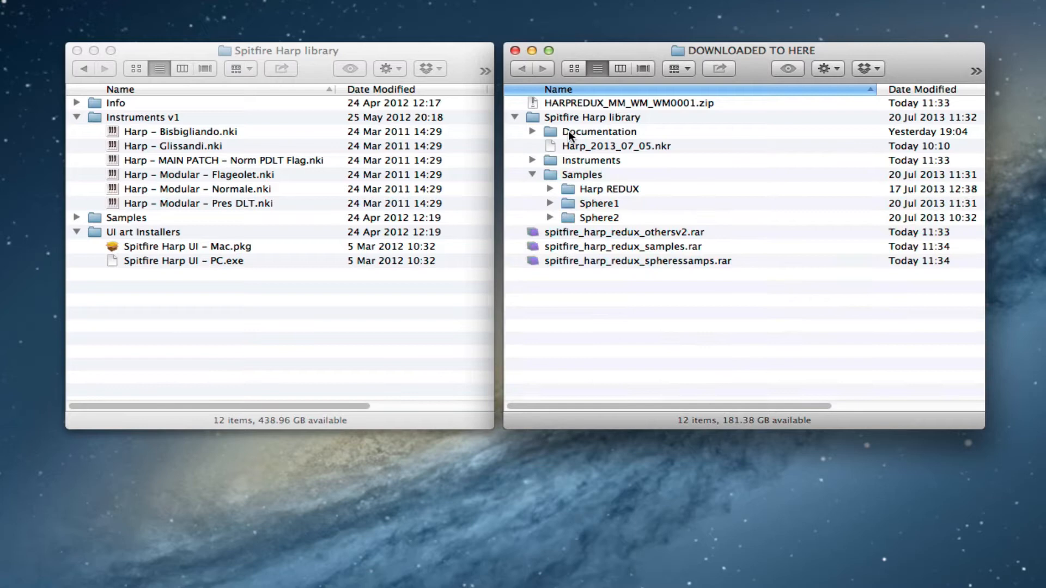
click(532, 131)
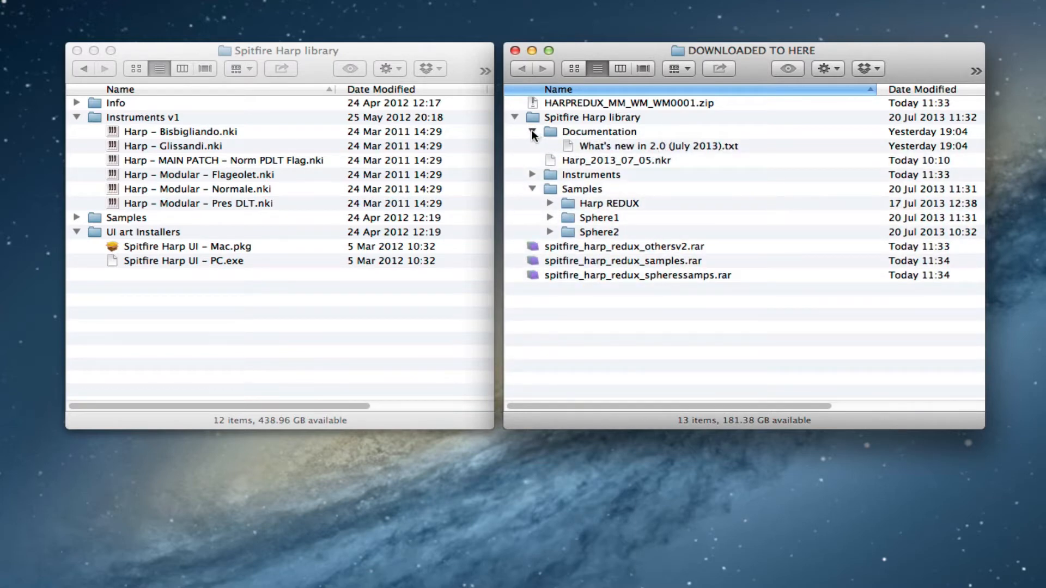
click(534, 131)
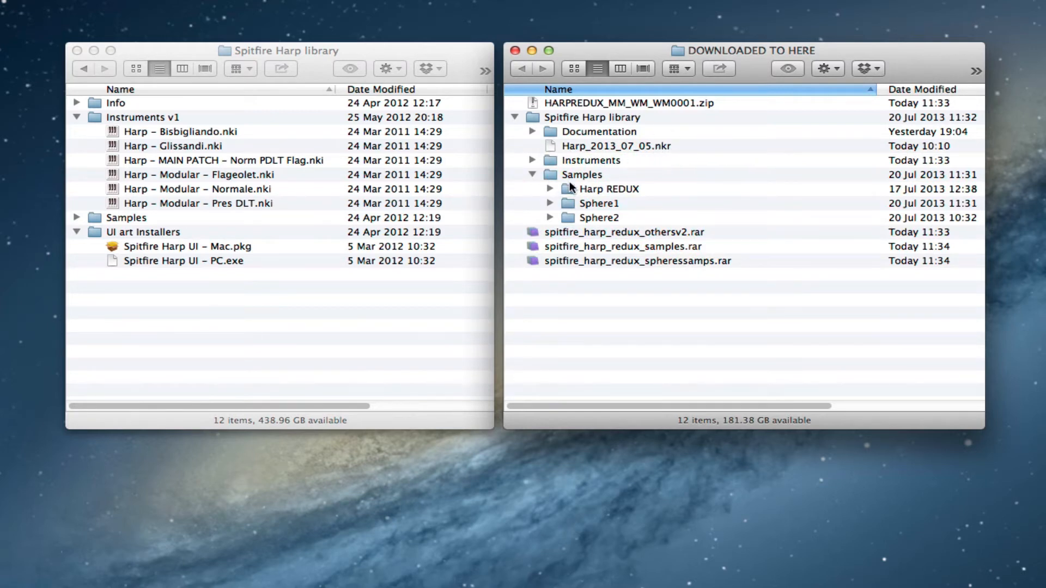
click(550, 189)
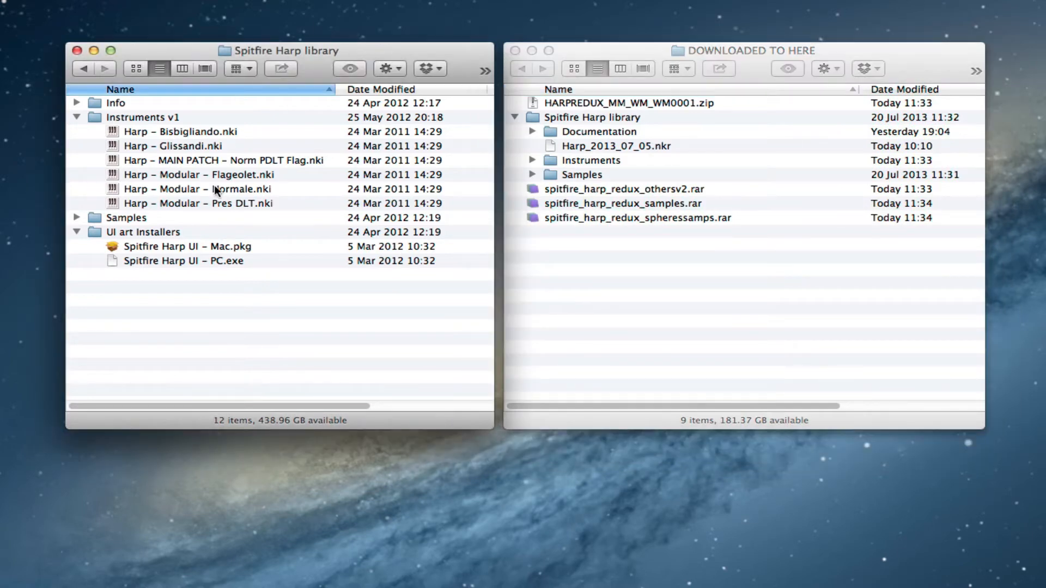
mouse_move(320, 268)
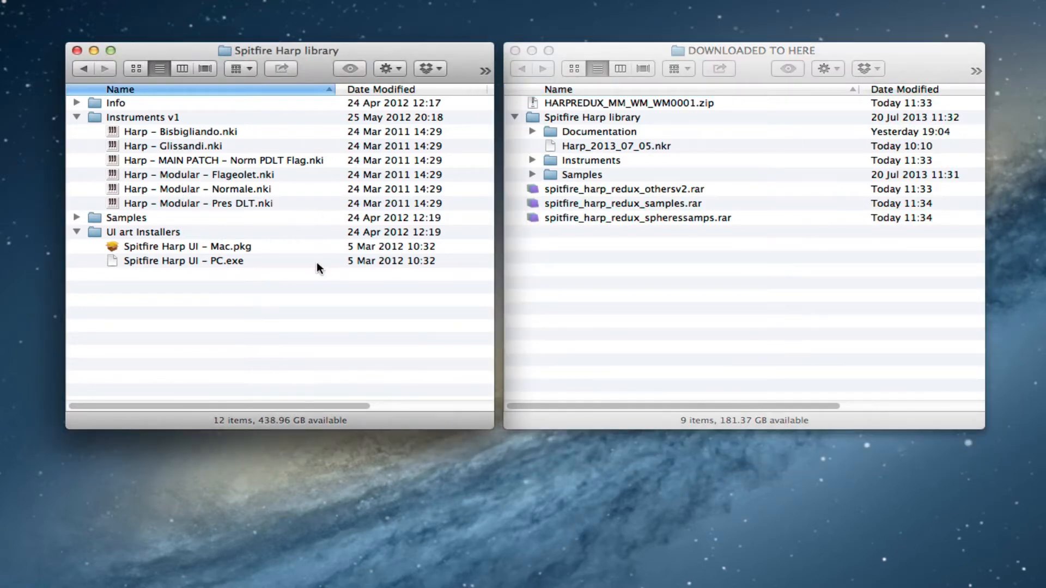
mouse_move(349, 287)
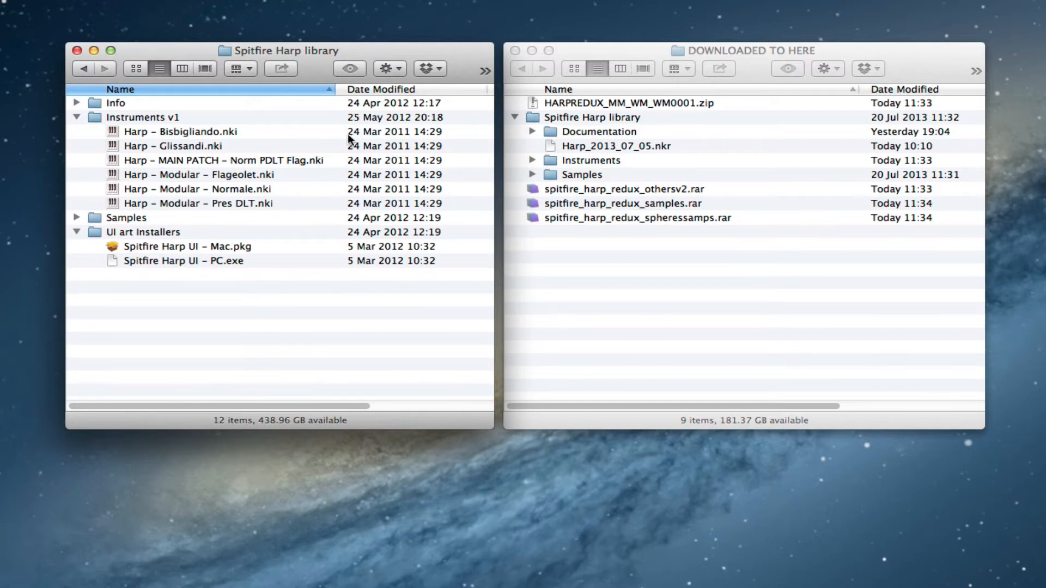
mouse_move(236, 152)
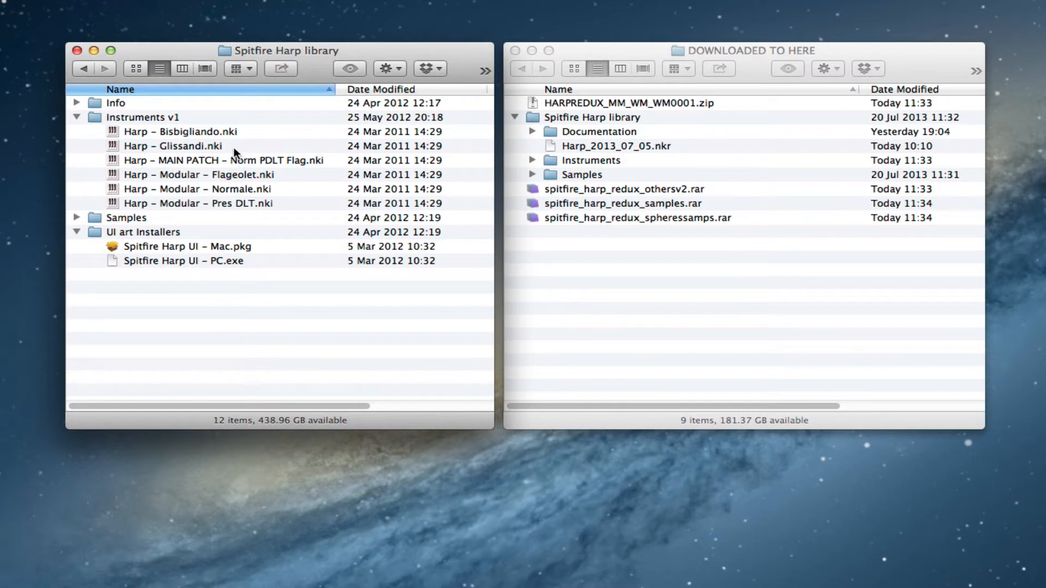
mouse_move(216, 127)
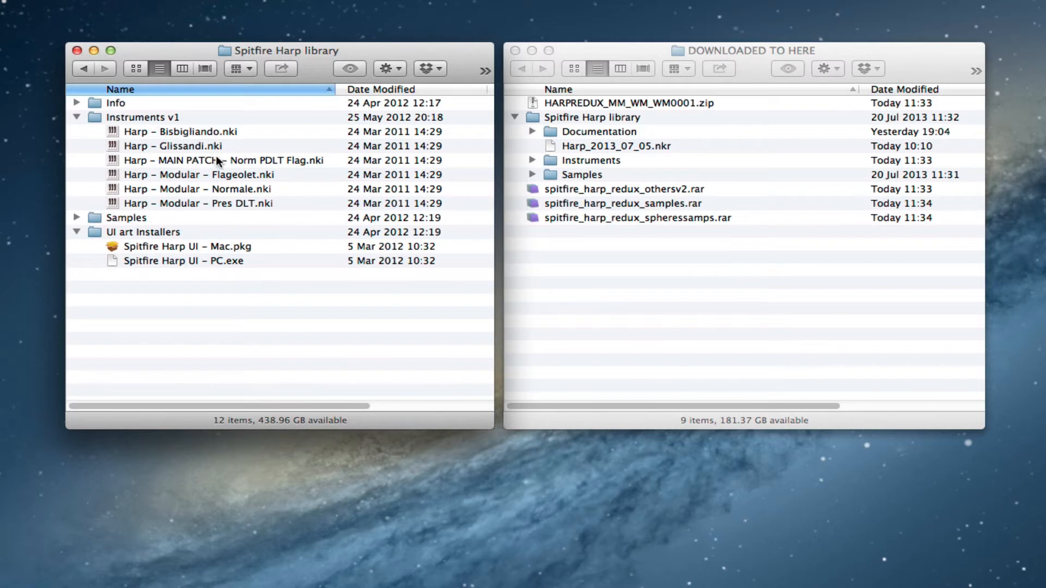
mouse_move(166, 215)
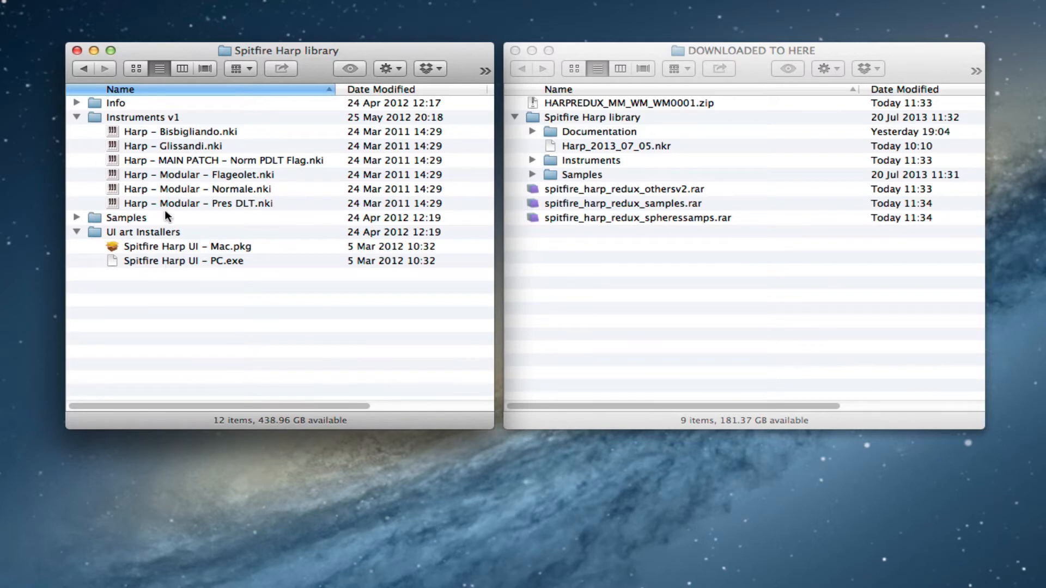
mouse_move(229, 235)
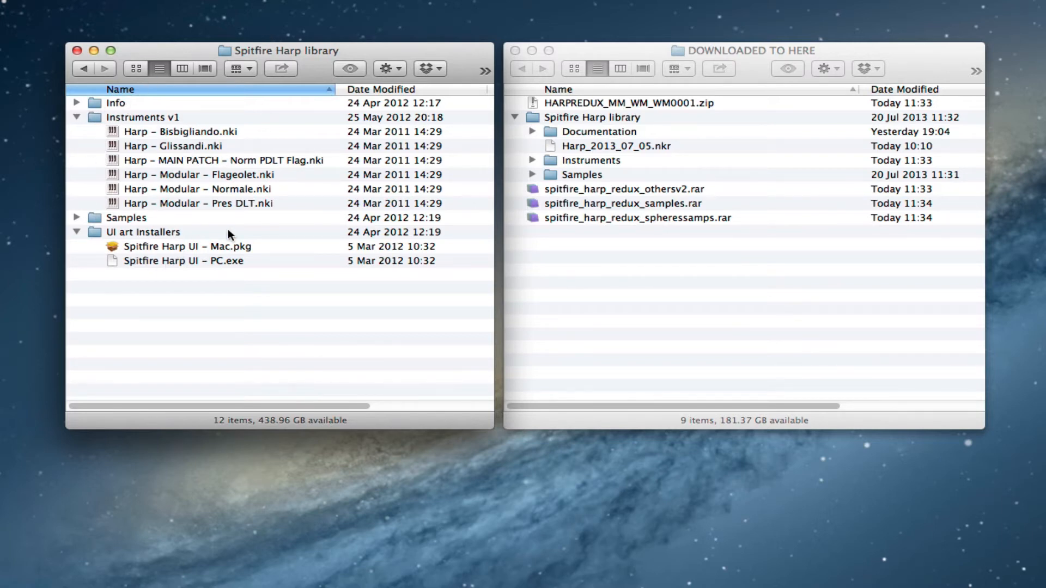
mouse_move(248, 238)
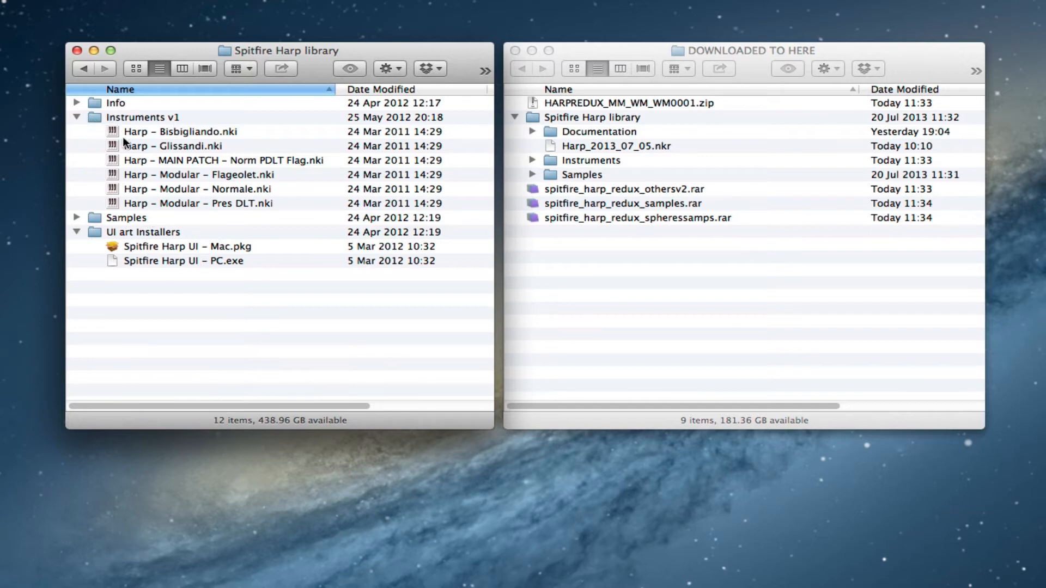
click(79, 103)
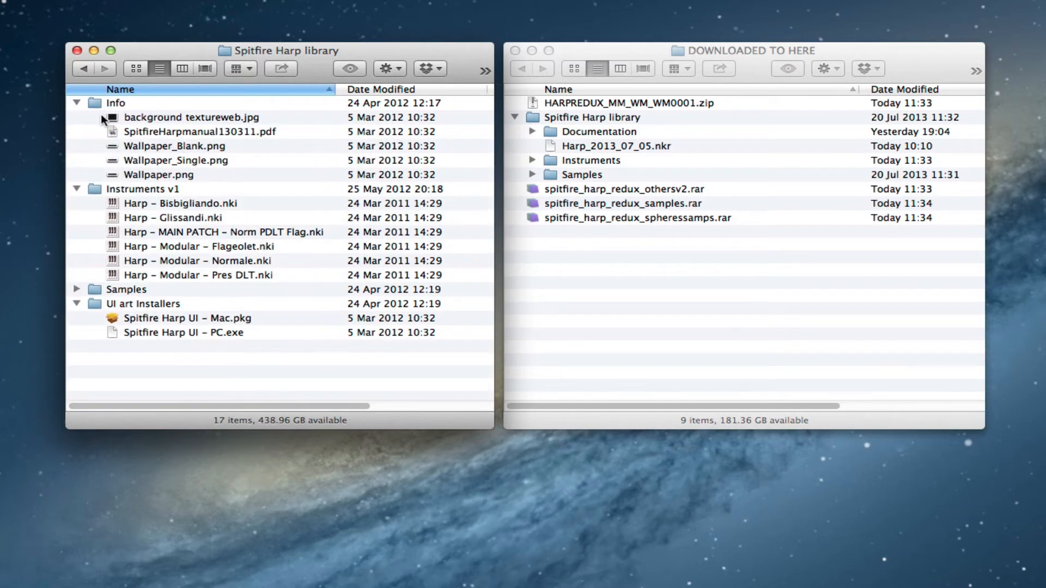
click(79, 103)
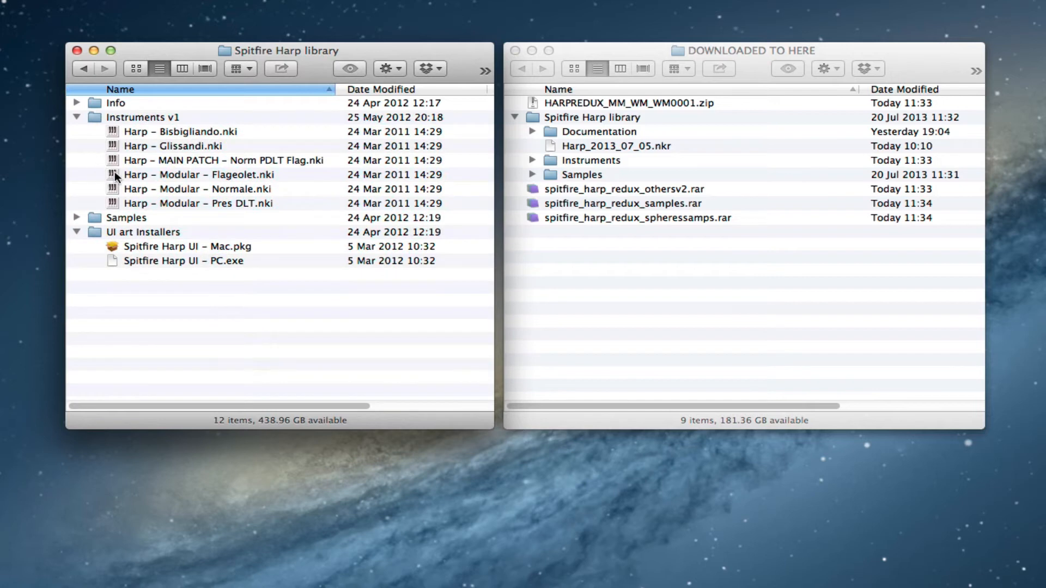
mouse_move(229, 210)
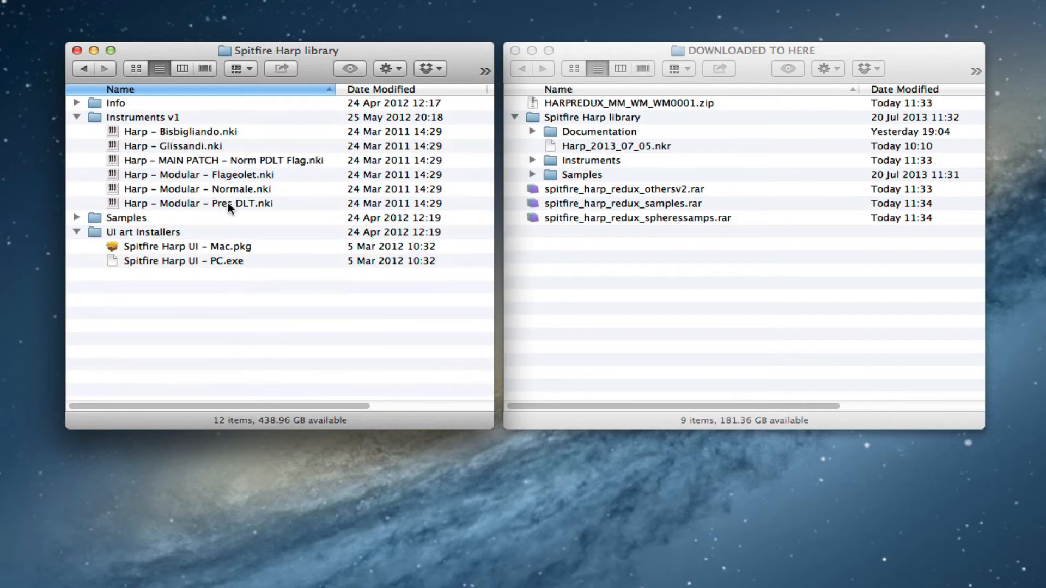
mouse_move(231, 196)
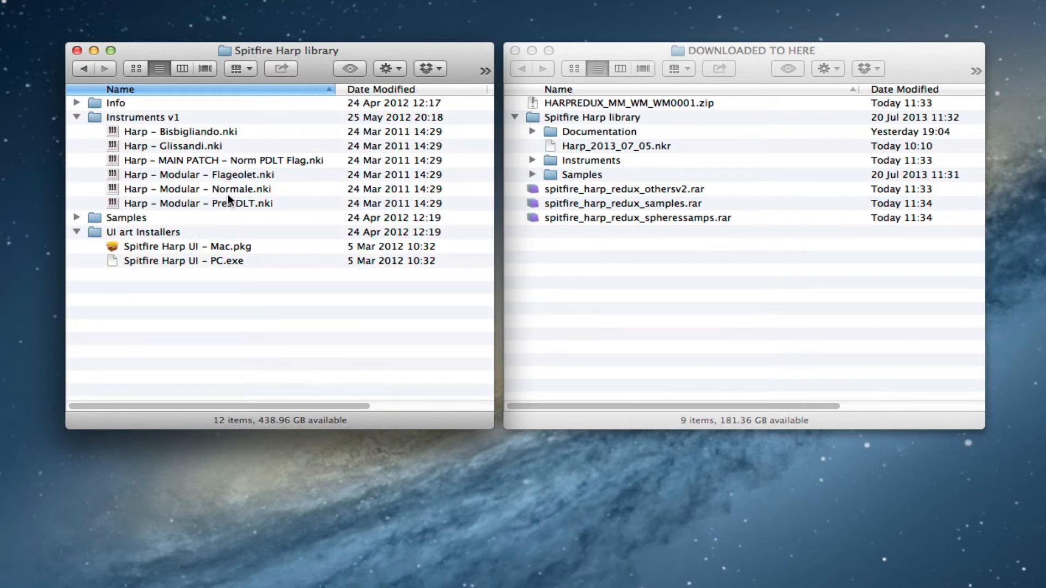
mouse_move(223, 164)
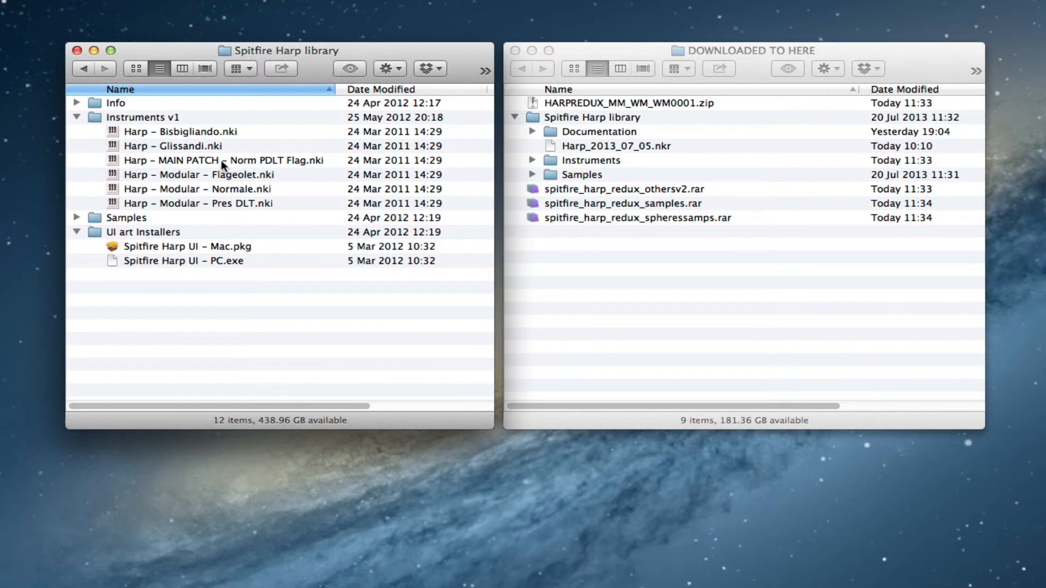
mouse_move(215, 122)
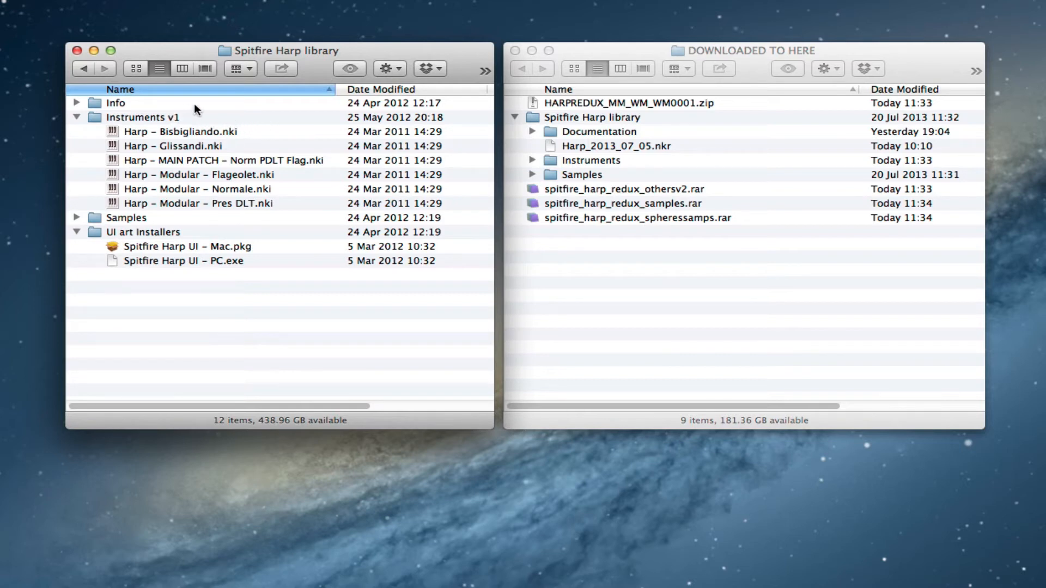
Step: Trash the UI art Installers folder, leaving only Samples expanded to show its twelve harp sample folders
click(79, 117)
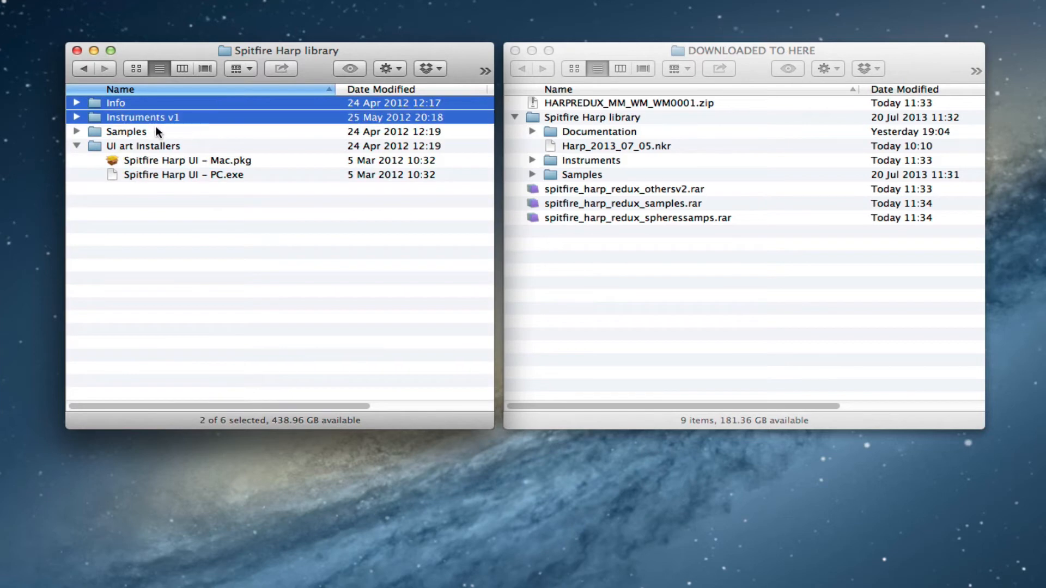
right_click(134, 118)
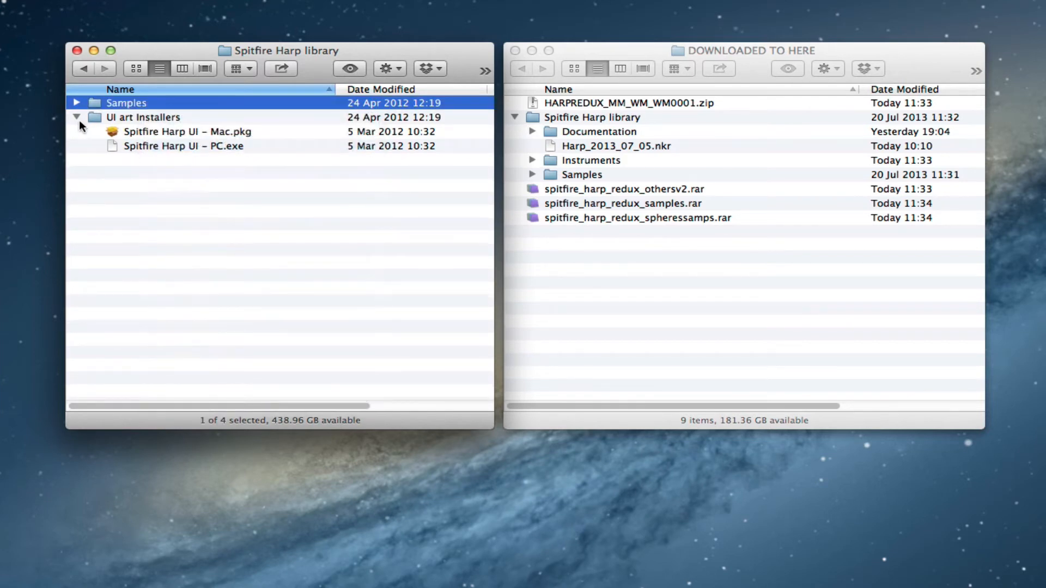
click(80, 116)
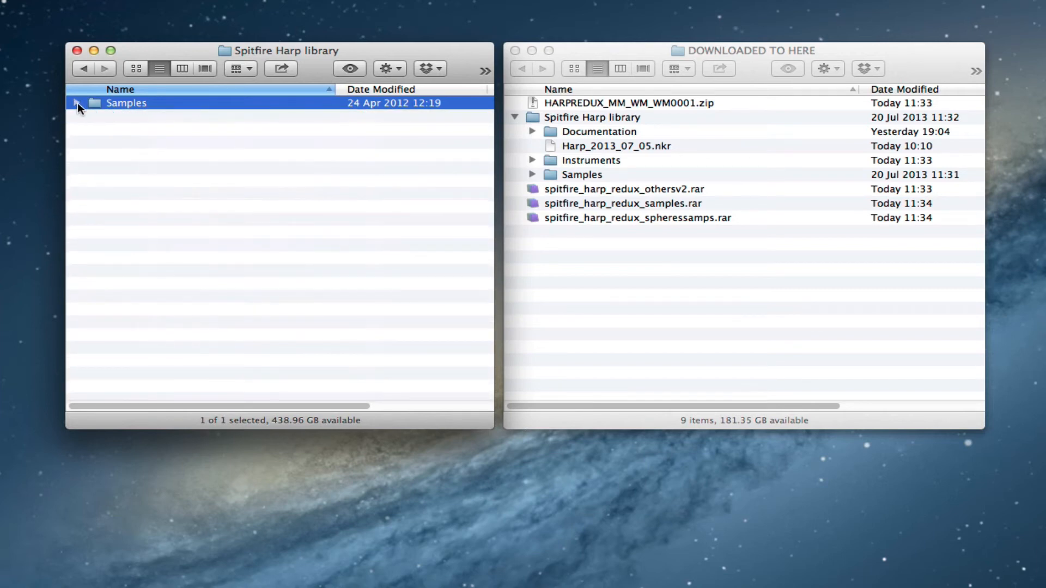
click(76, 103)
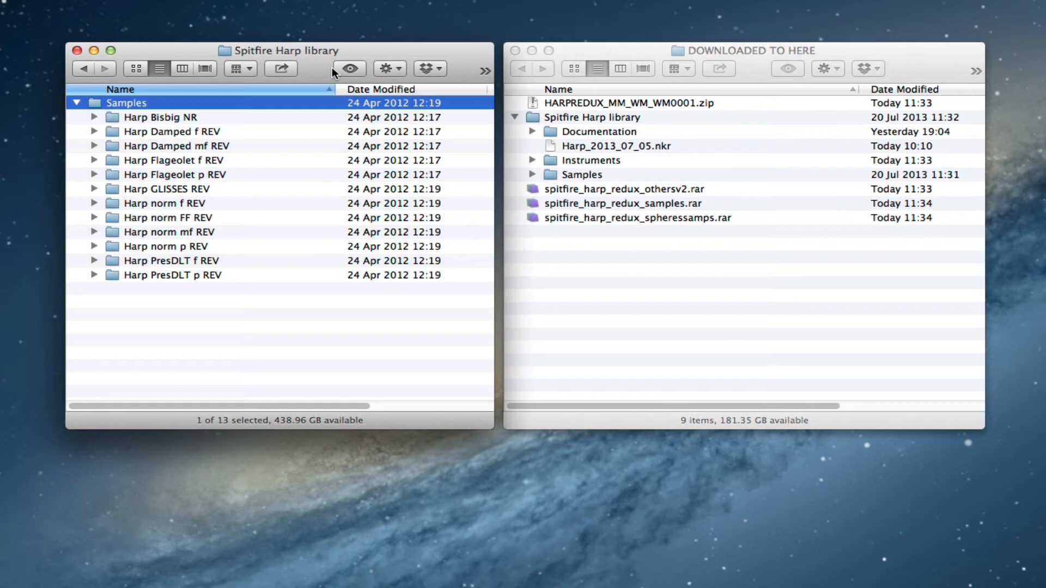
mouse_move(111, 117)
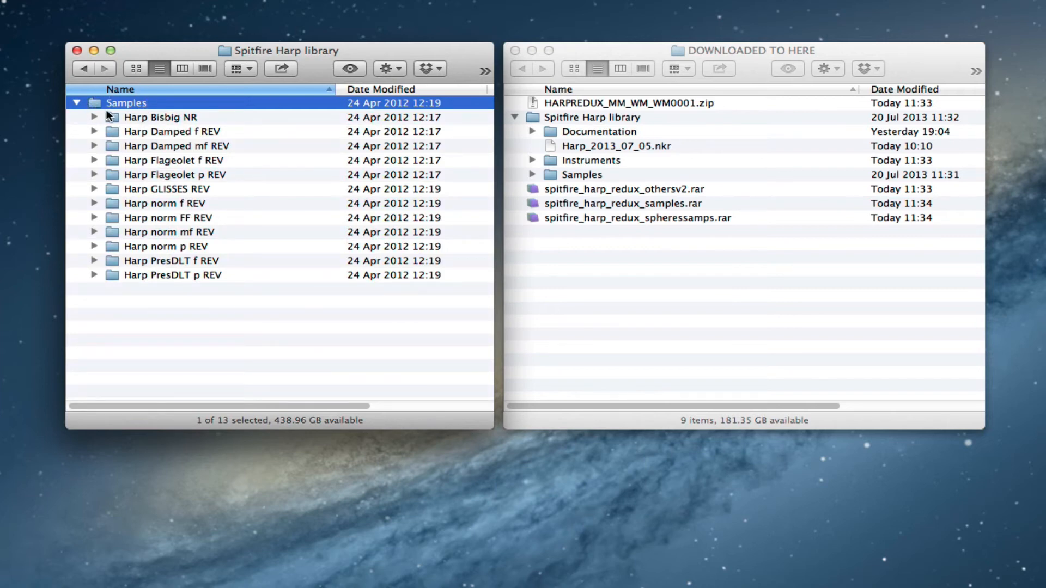
mouse_move(534, 175)
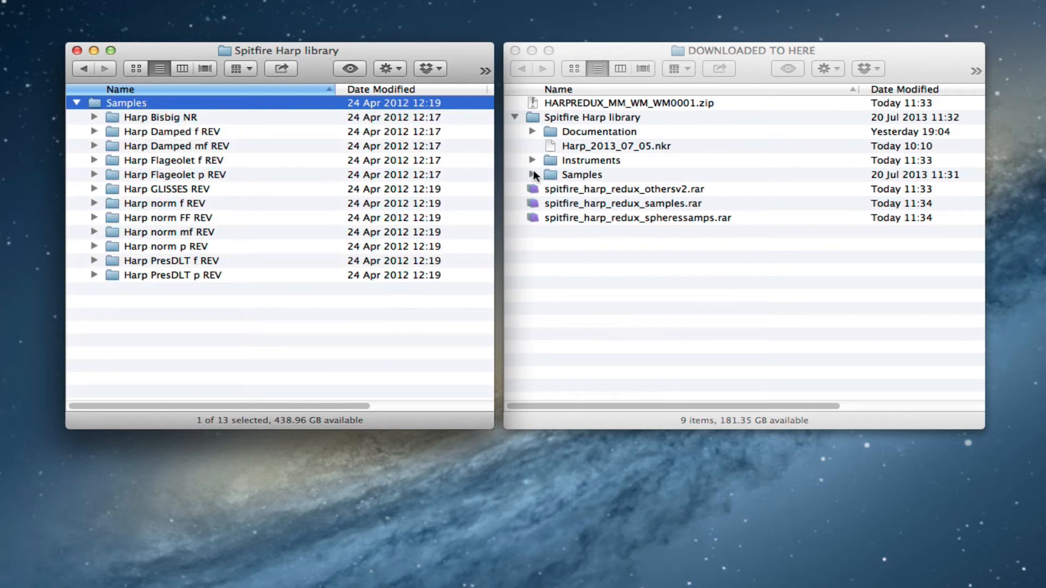
Step: Copy Harp REDUX, Sphere1 and Sphere2 into the old library's Samples folder and collapse it
click(532, 175)
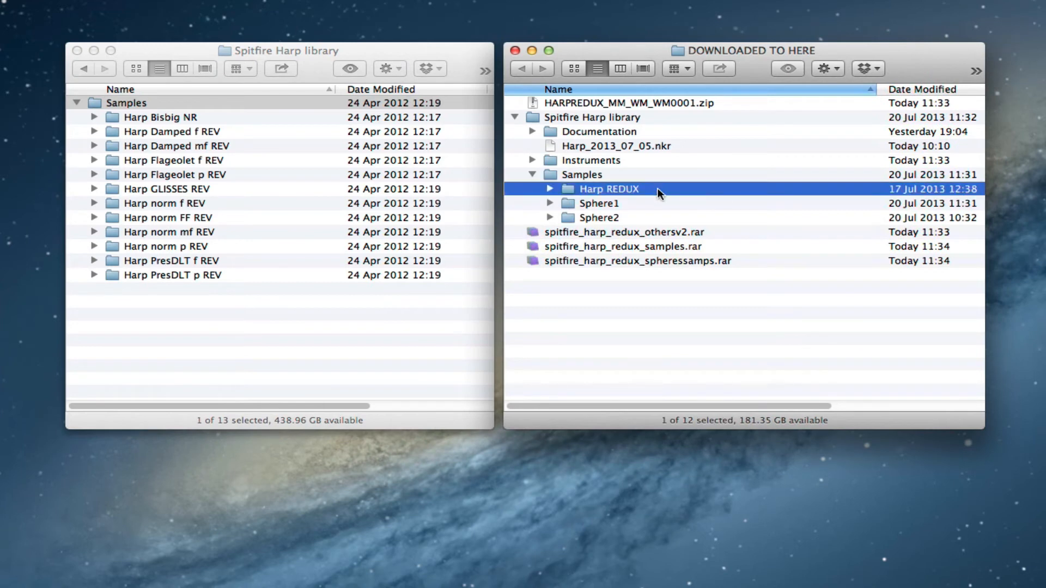
click(599, 216)
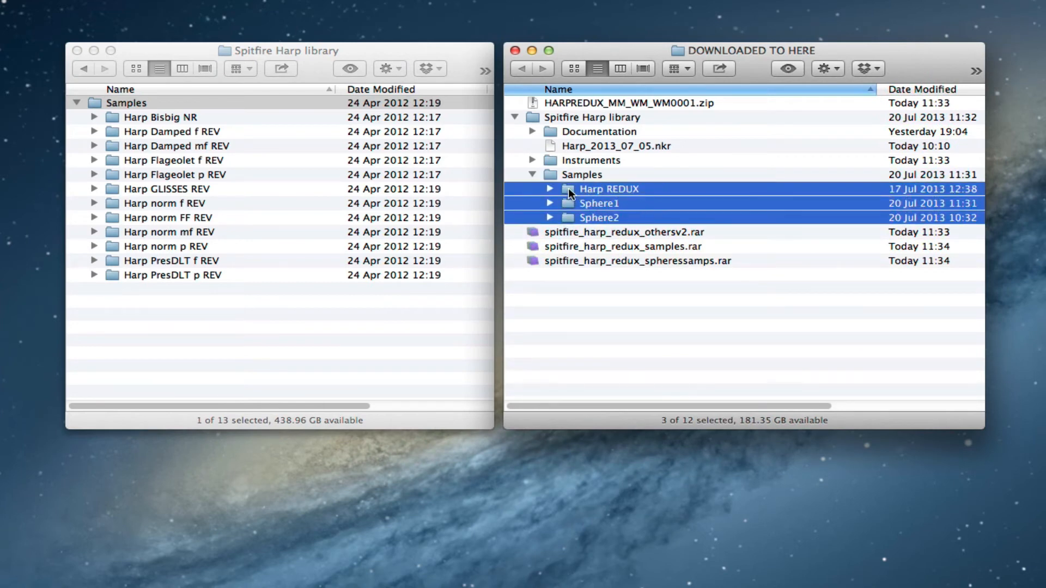
drag(600, 202, 141, 102)
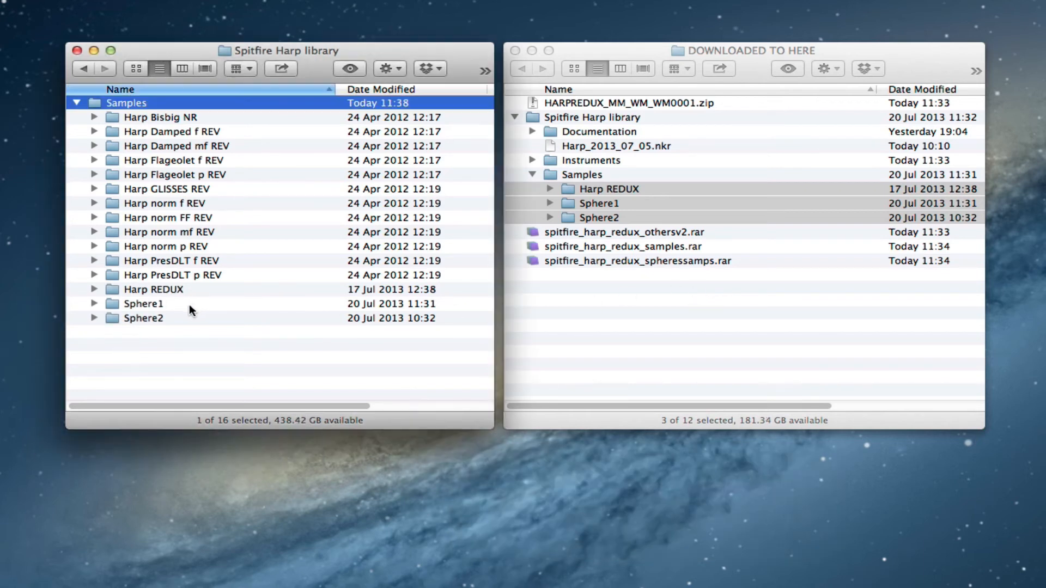
mouse_move(187, 187)
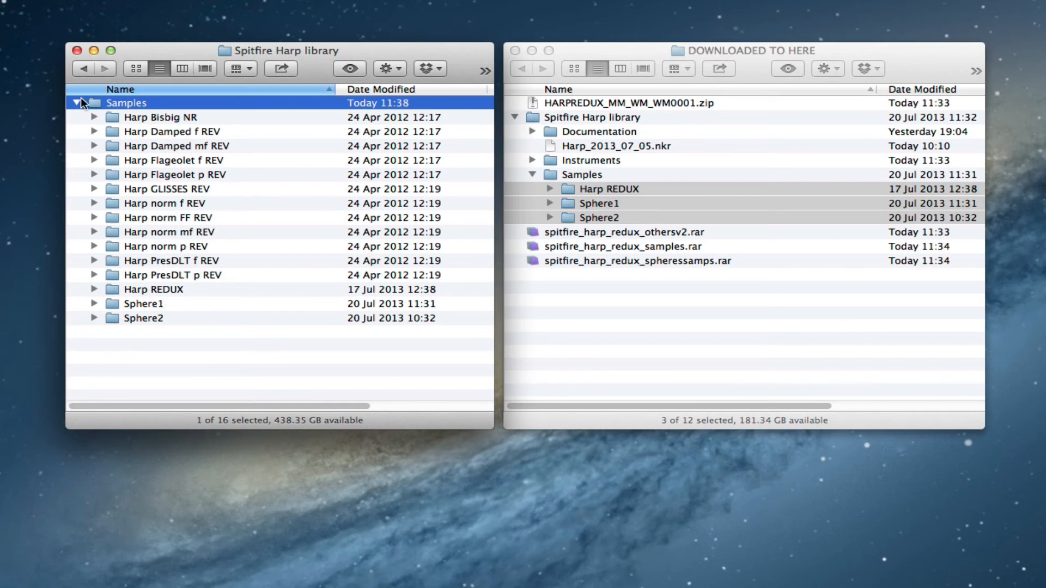
click(78, 102)
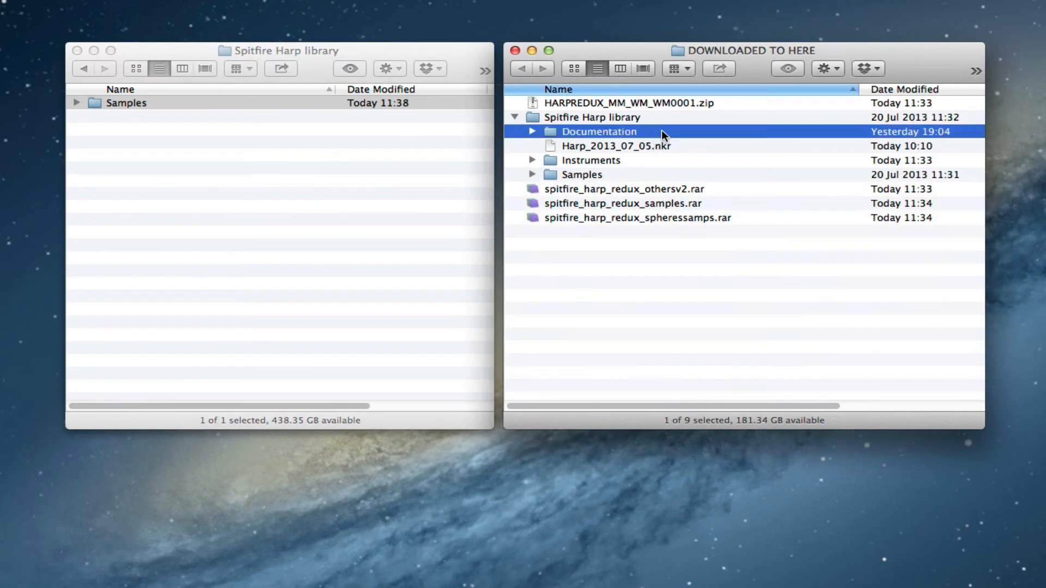
Step: Copy Documentation, Harp_2013_07_05.nkr and Instruments into the old library and verify the folders
click(591, 160)
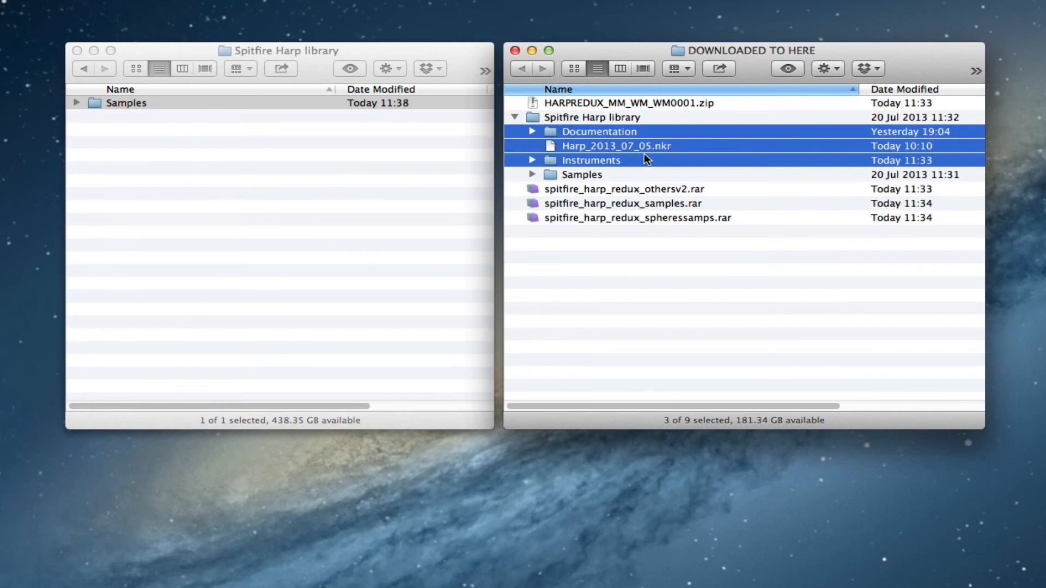
drag(640, 159, 527, 154)
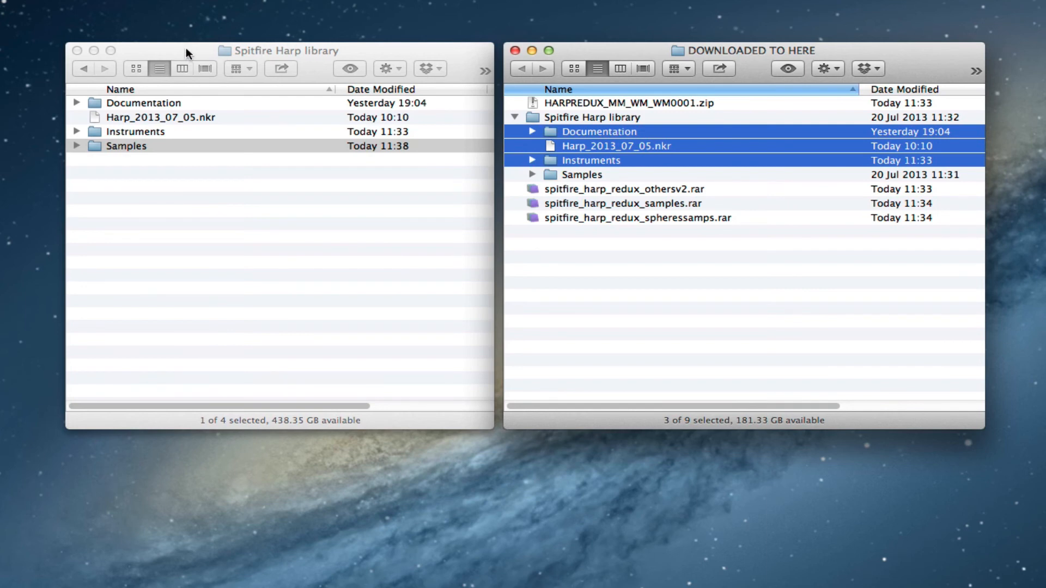
click(125, 146)
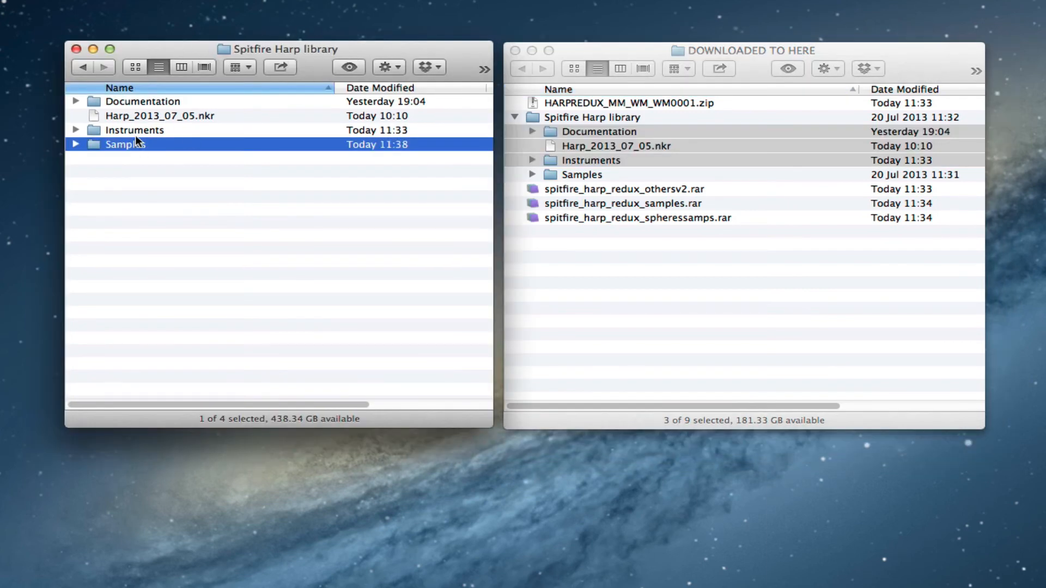
click(74, 144)
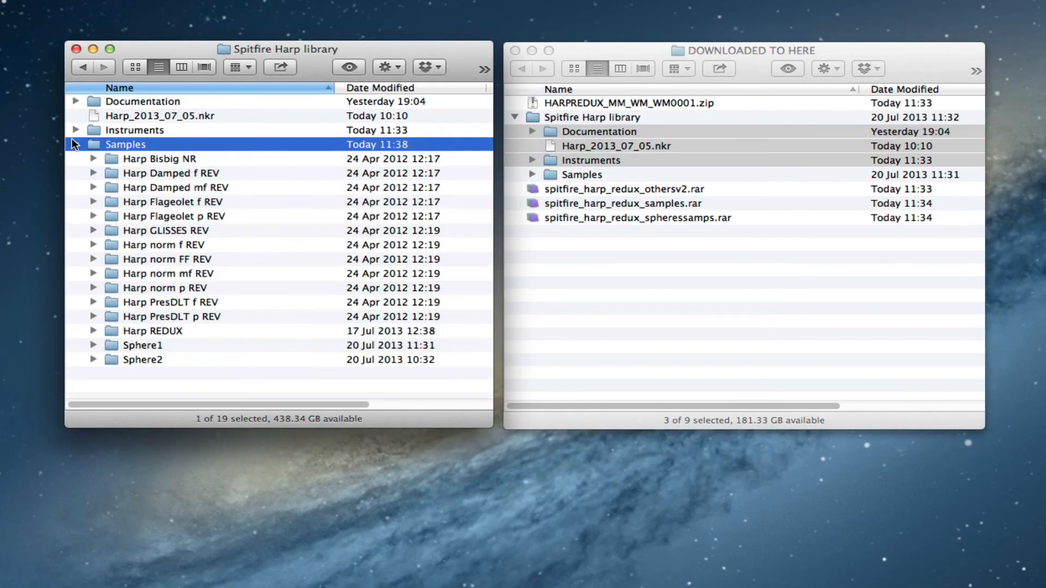
click(76, 130)
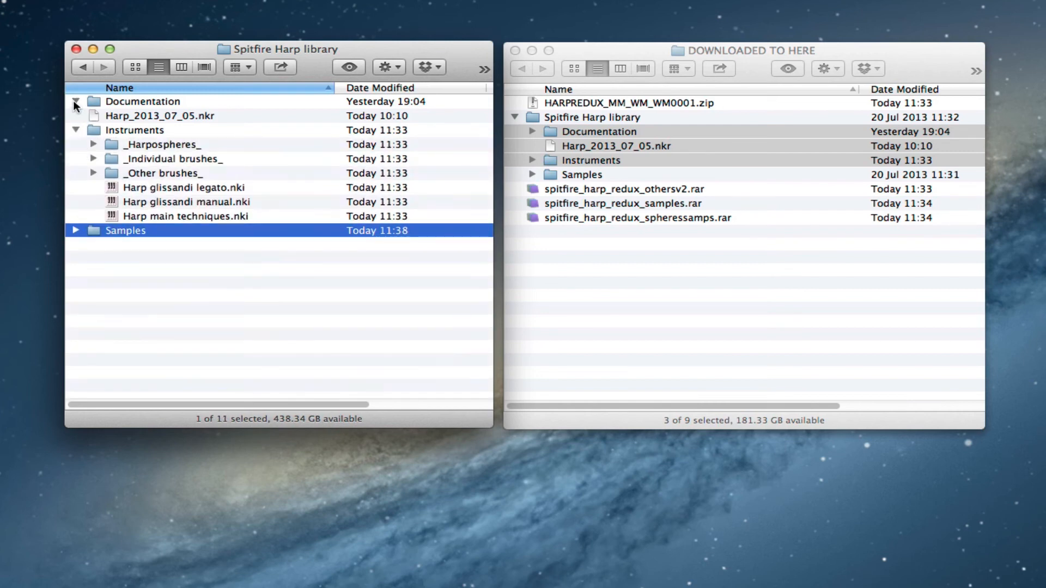
click(78, 130)
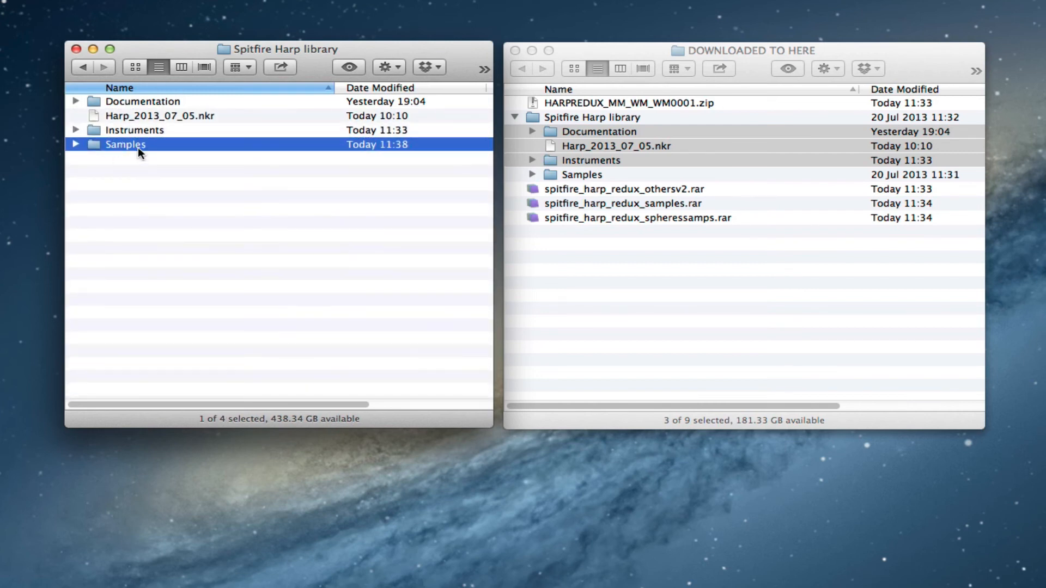
mouse_move(164, 158)
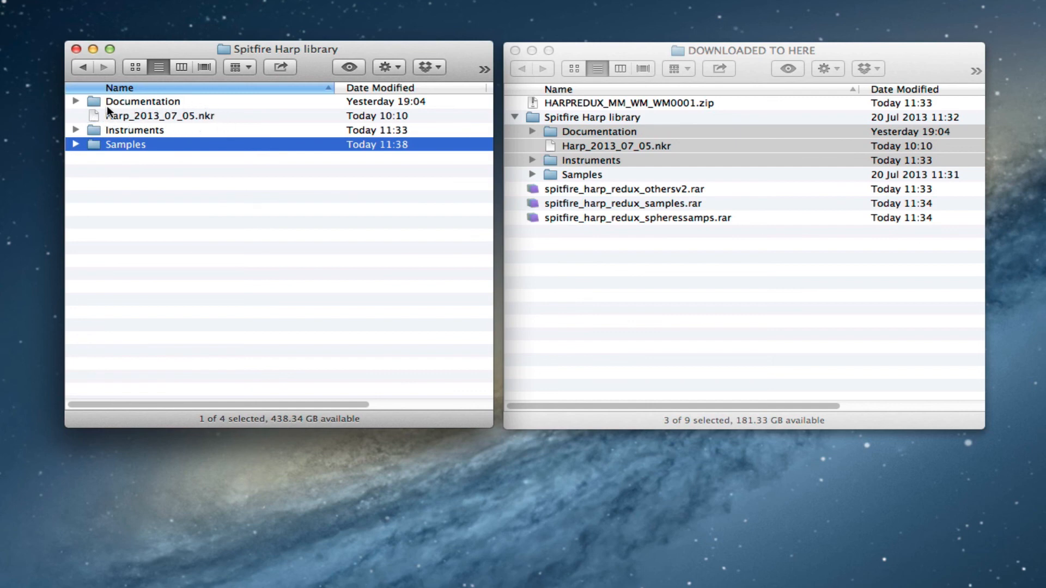
mouse_move(209, 124)
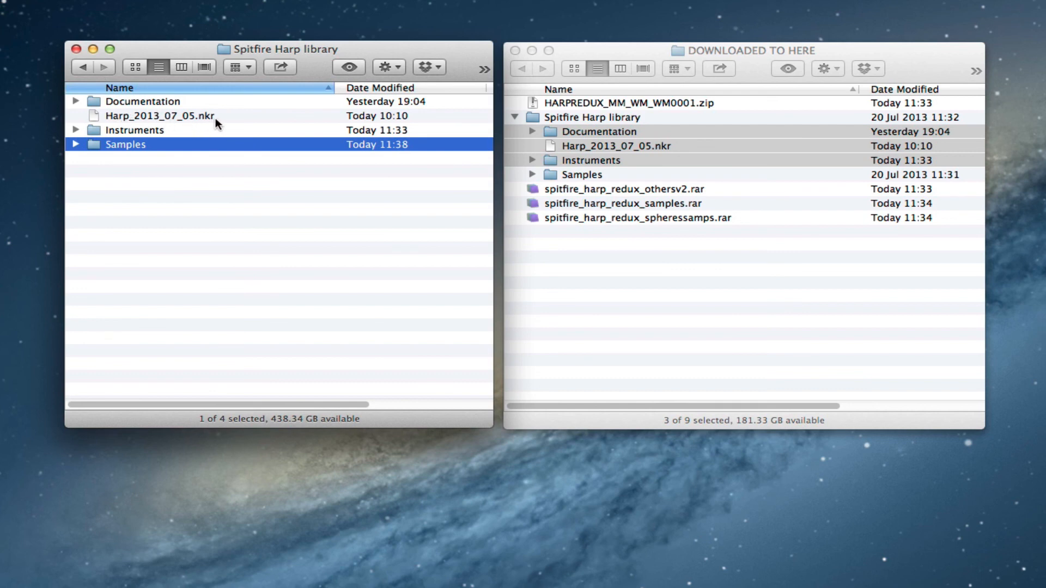
mouse_move(194, 265)
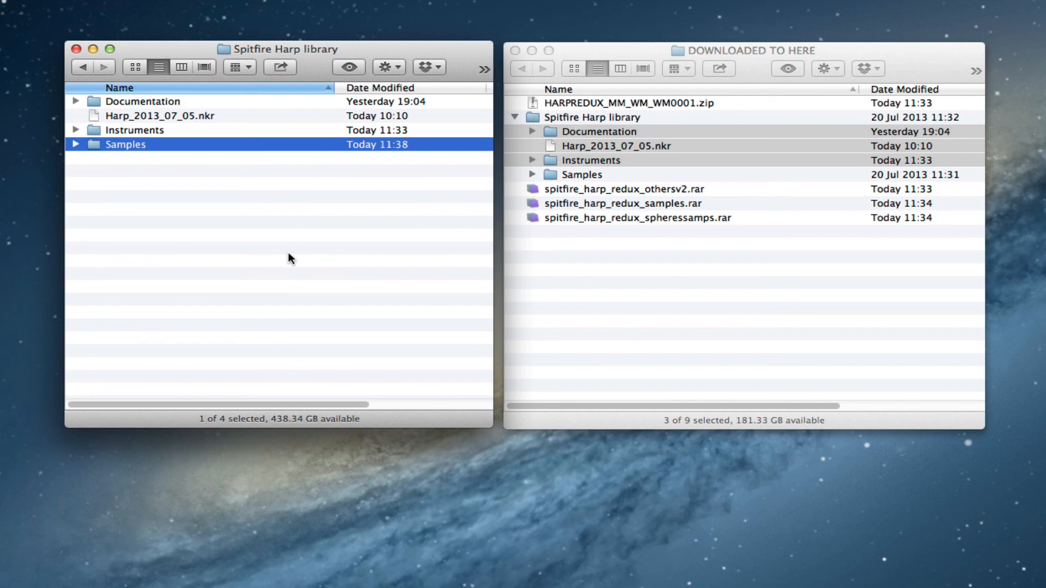
mouse_move(436, 248)
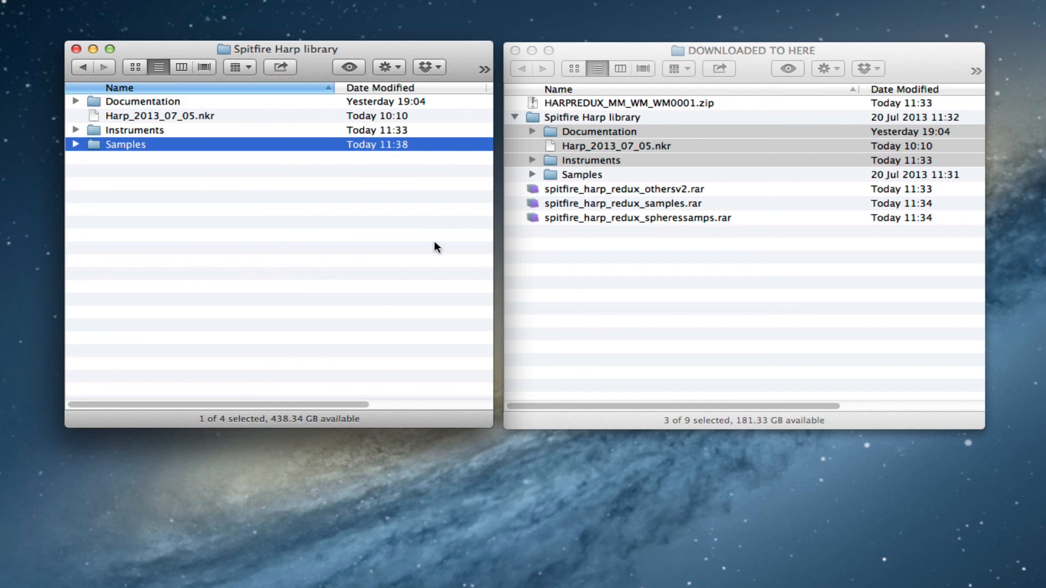
mouse_move(420, 265)
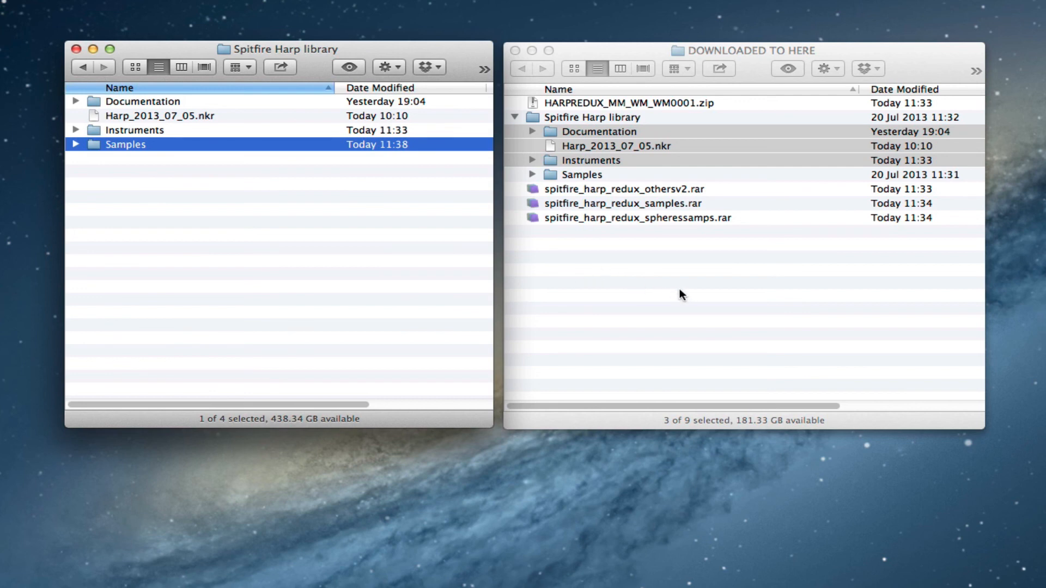
mouse_move(789, 278)
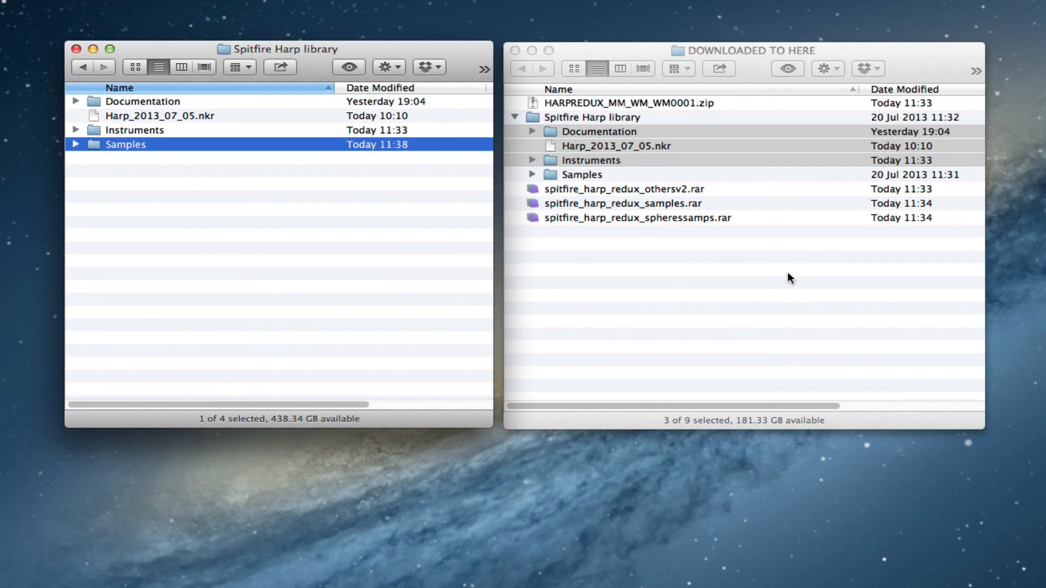